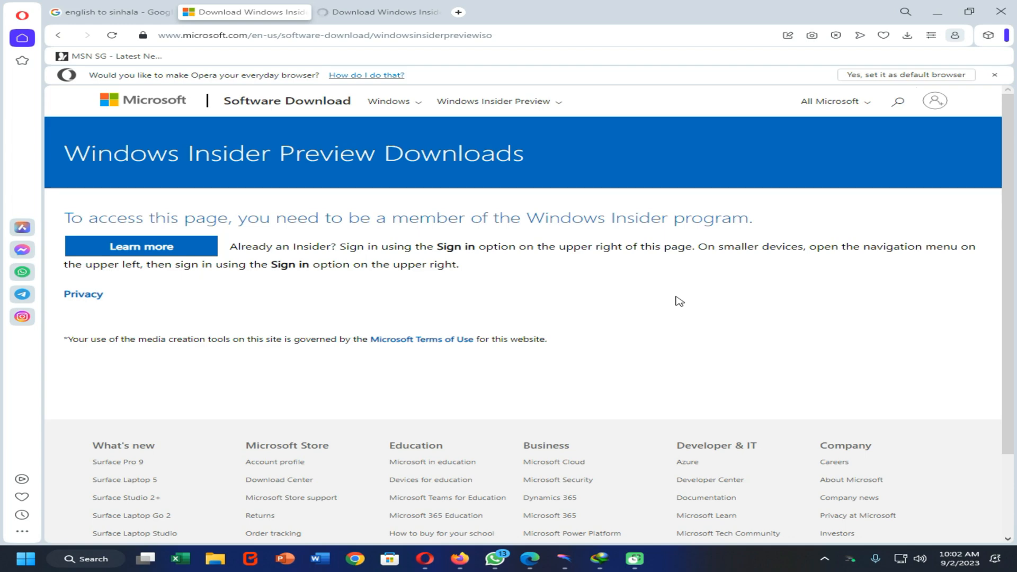
mouse_move(380, 217)
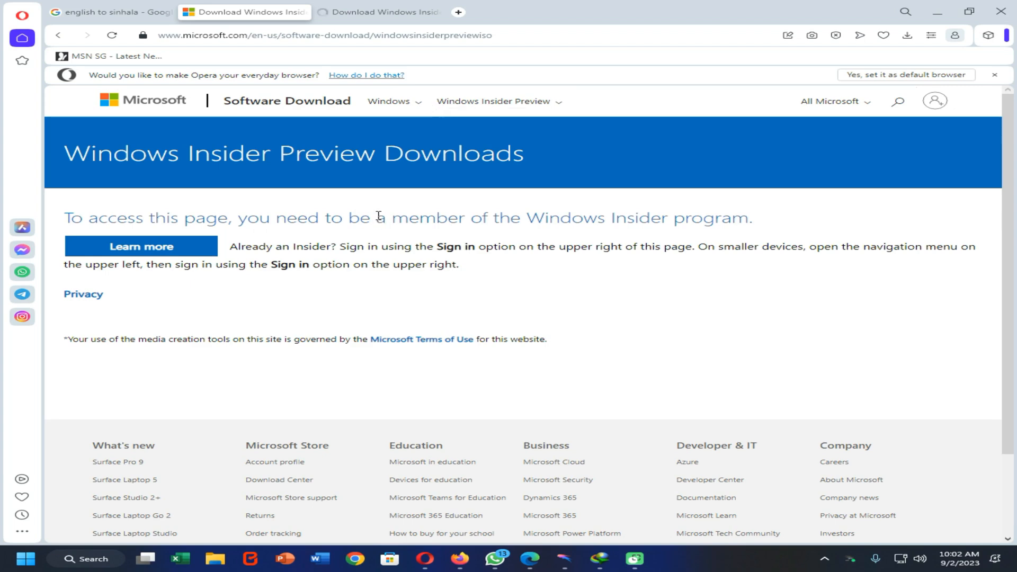
Step: Switch to the uubyte article on Windows 11 banned-IP download errors
click(377, 13)
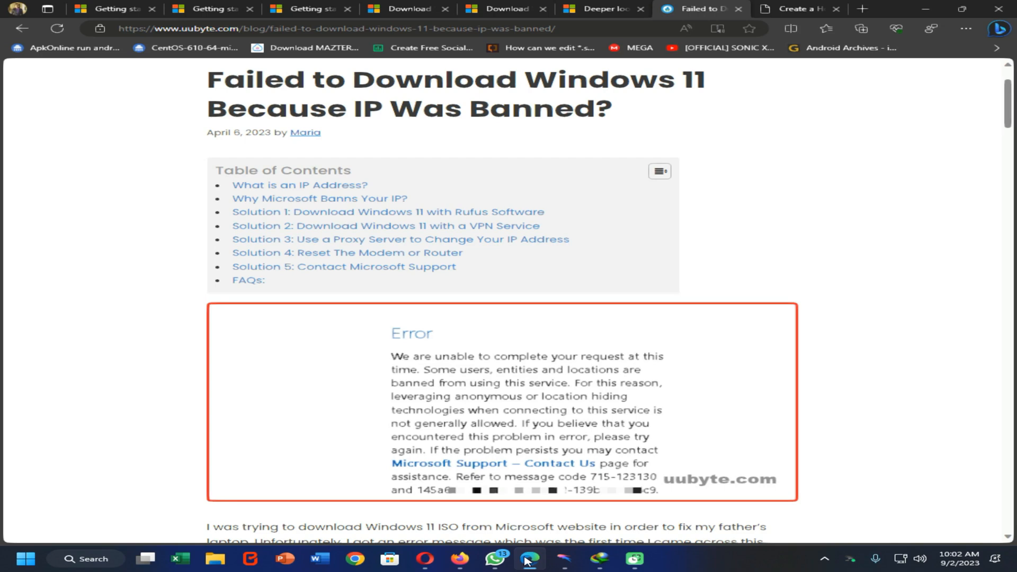
Step: Bring up Internet Download Manager listing the 5.03 GB Windows 11 ISO at 0.30%
click(597, 557)
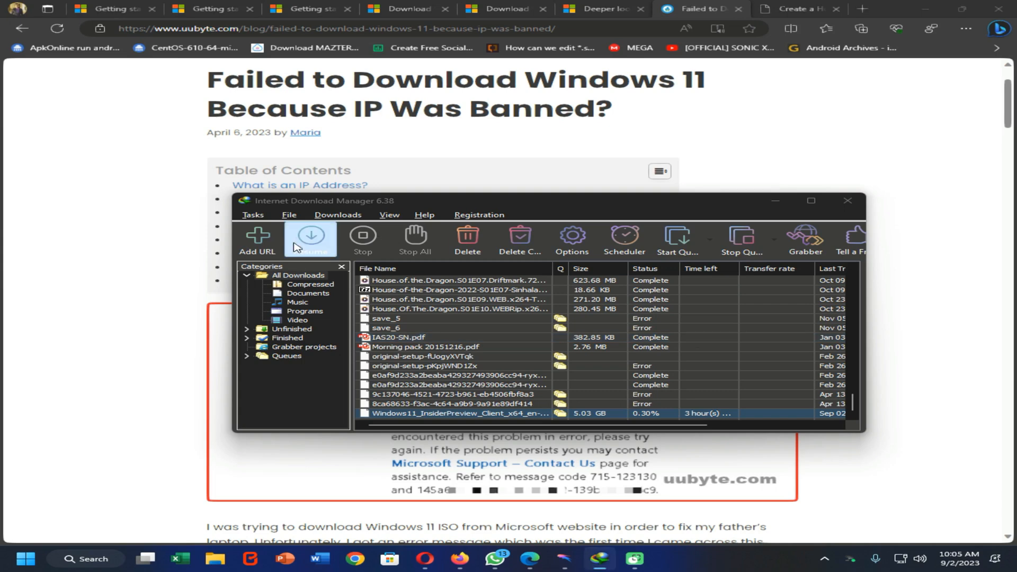
Step: Resume the Windows 11 Insider Preview ISO download in IDM
click(310, 237)
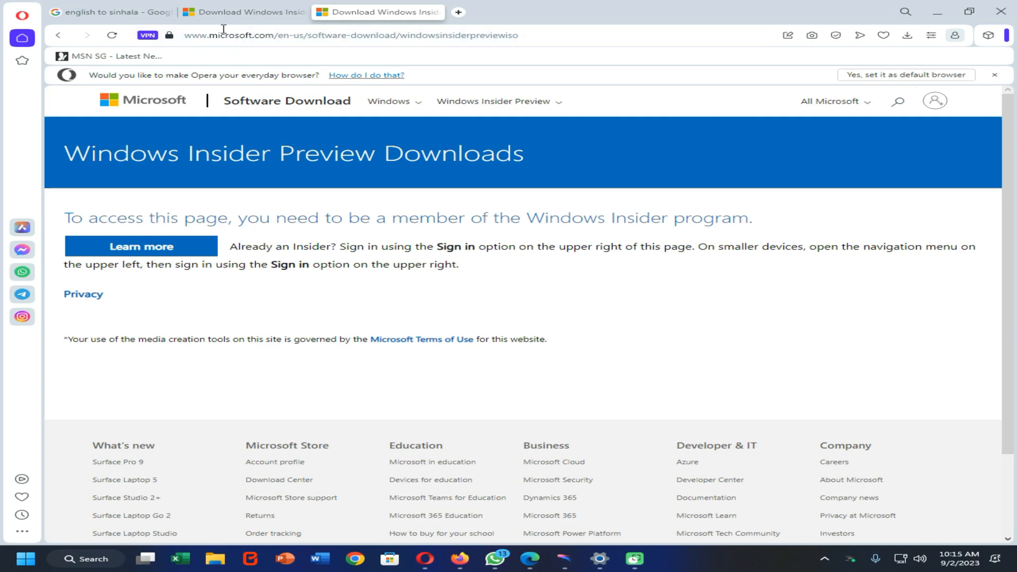
mouse_move(349, 28)
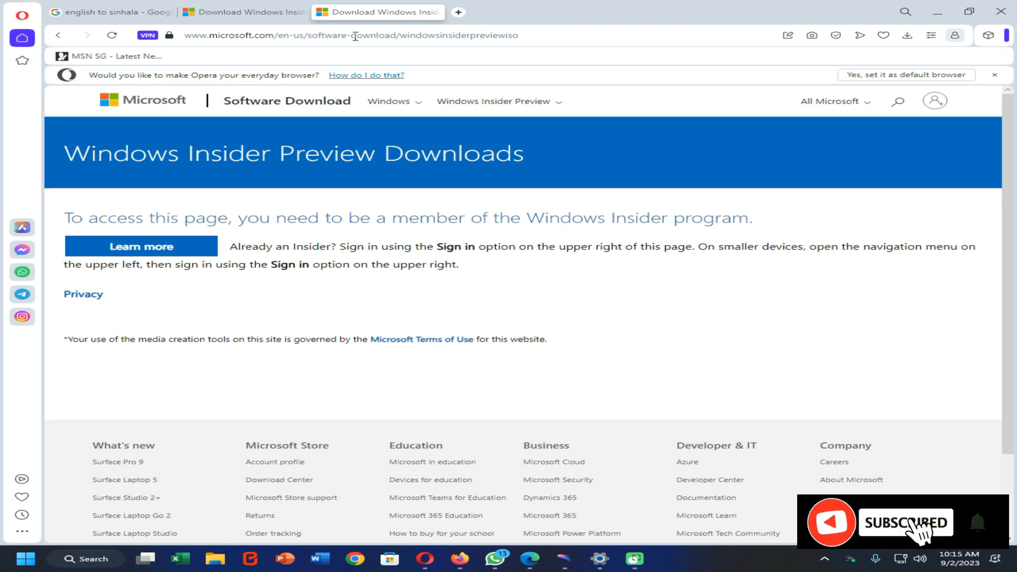
Step: Reload the Insider Preview downloads page via Paste and go and enter Opera settings
right_click(354, 35)
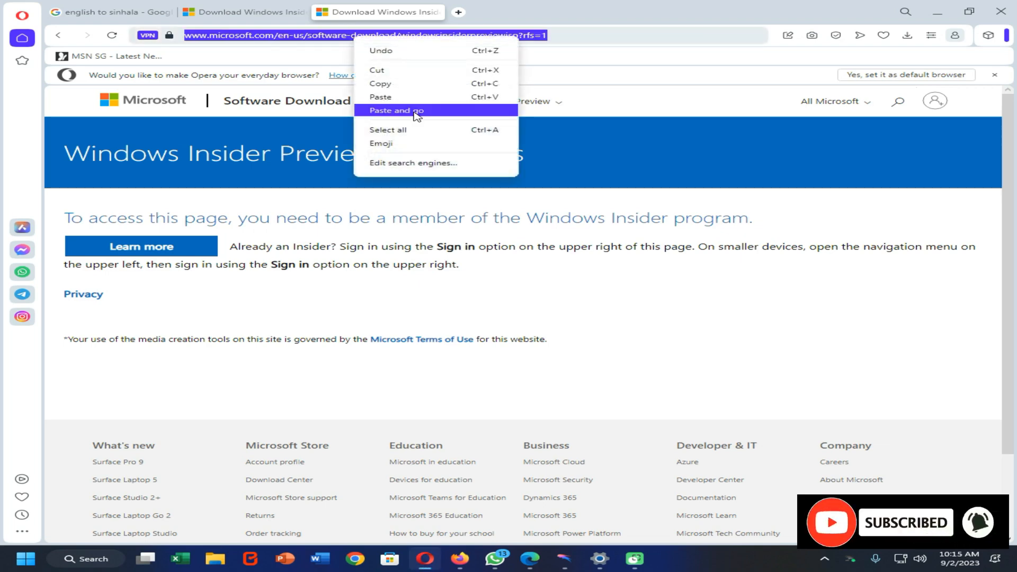
click(396, 112)
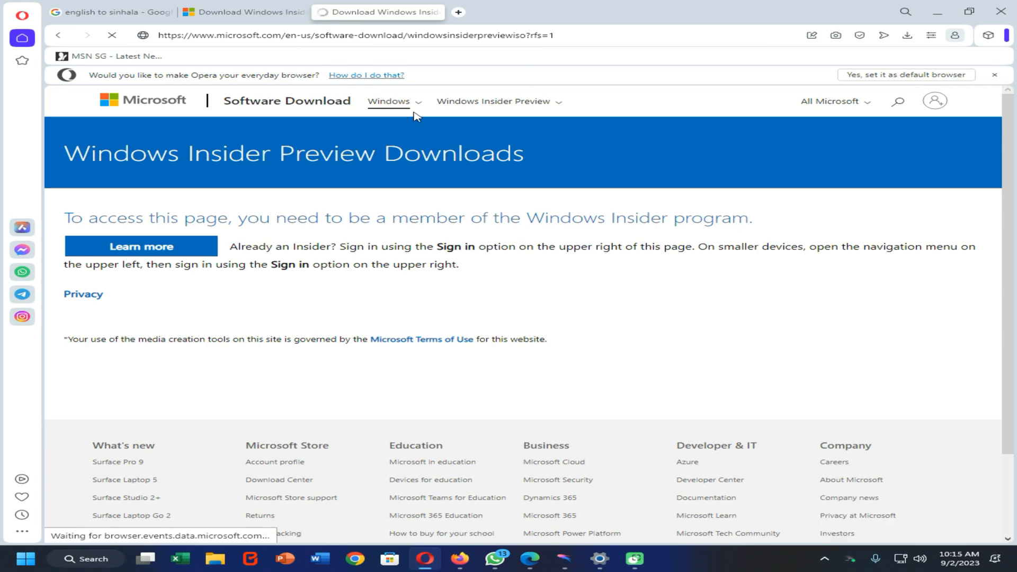
mouse_move(414, 117)
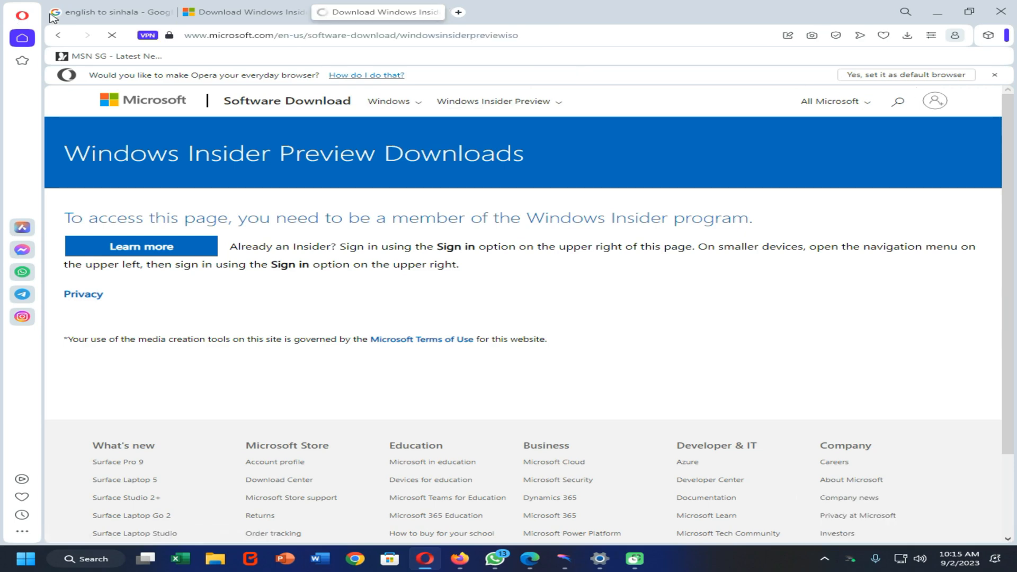
click(23, 15)
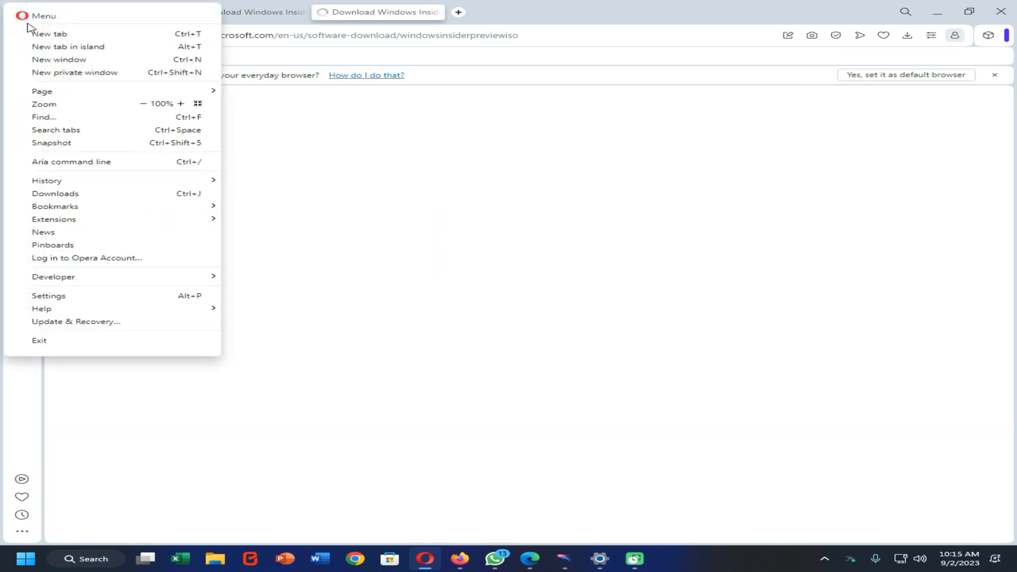
mouse_move(79, 306)
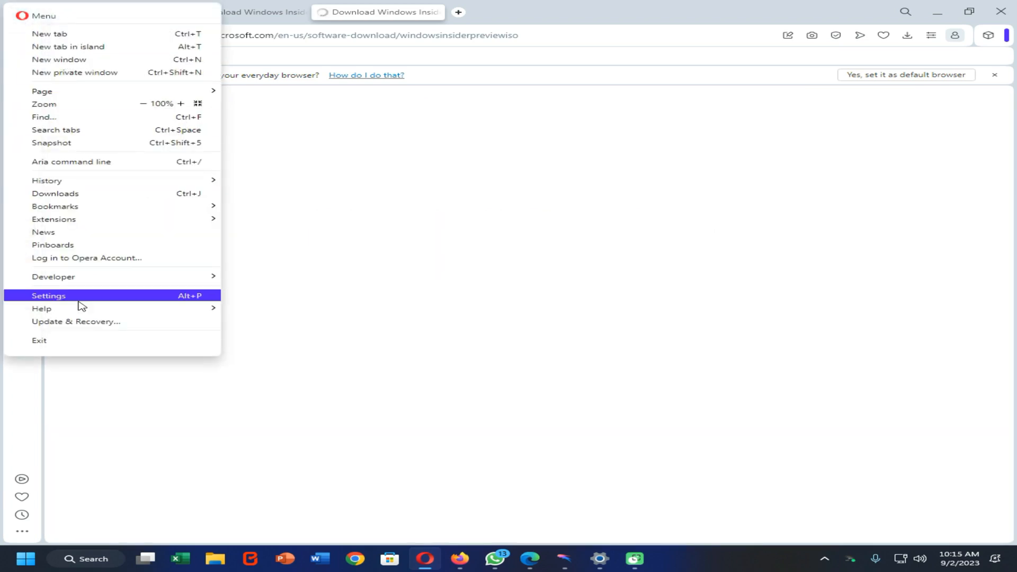
click(48, 296)
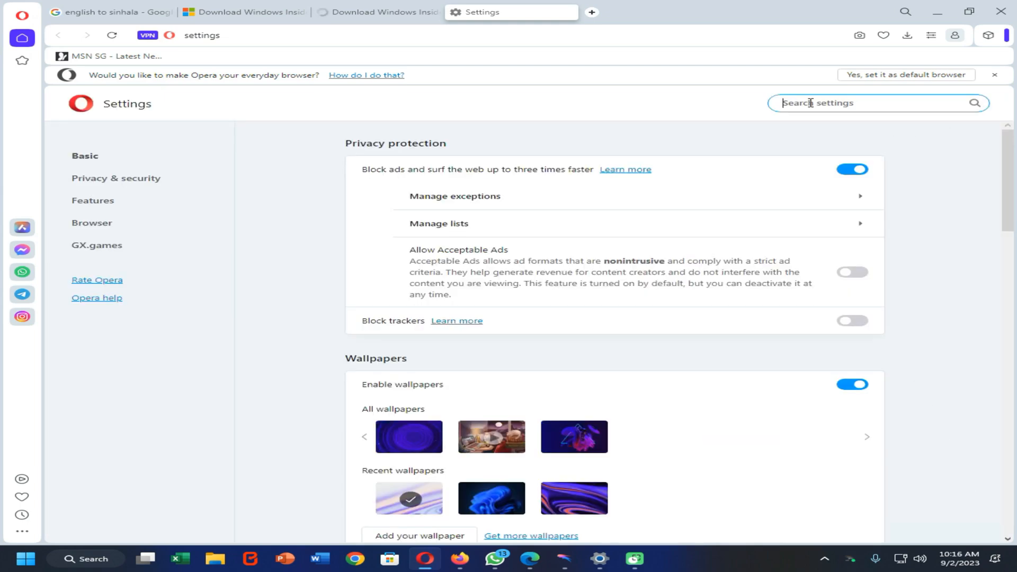
Step: Search settings for 'vpn', review the VPN bypass rules, and return to the downloads tab
text(v)
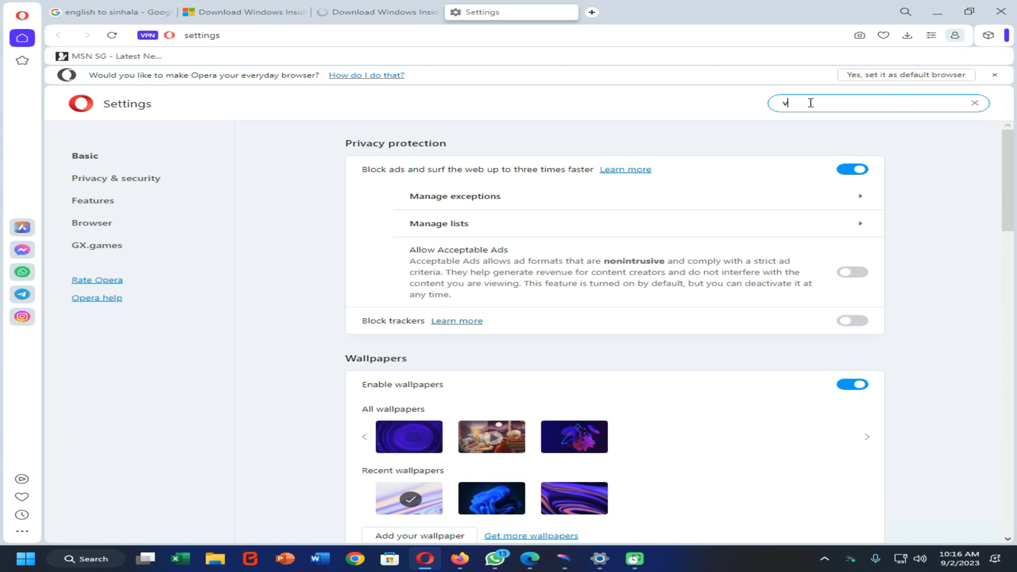
text(pn)
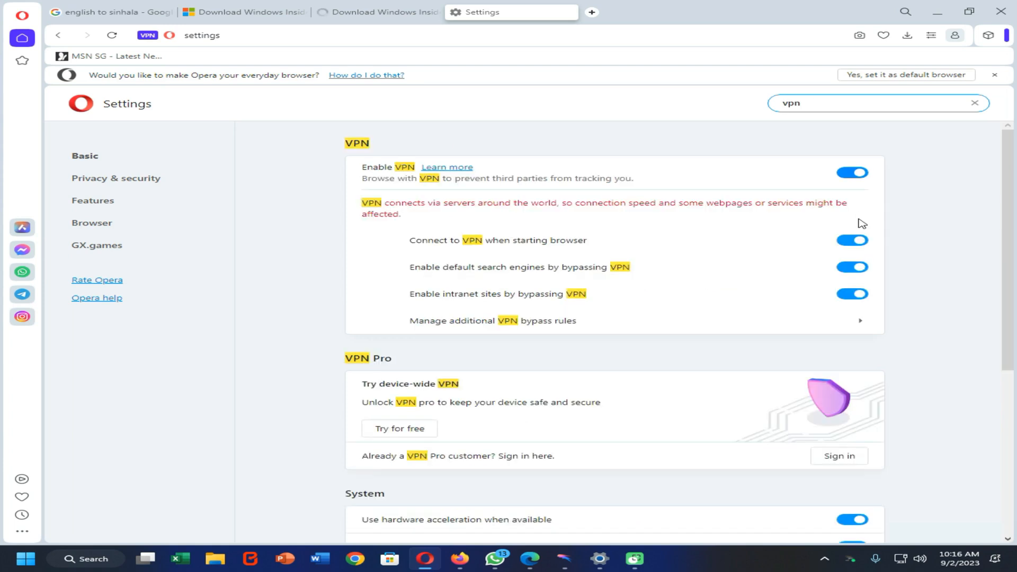
mouse_move(845, 325)
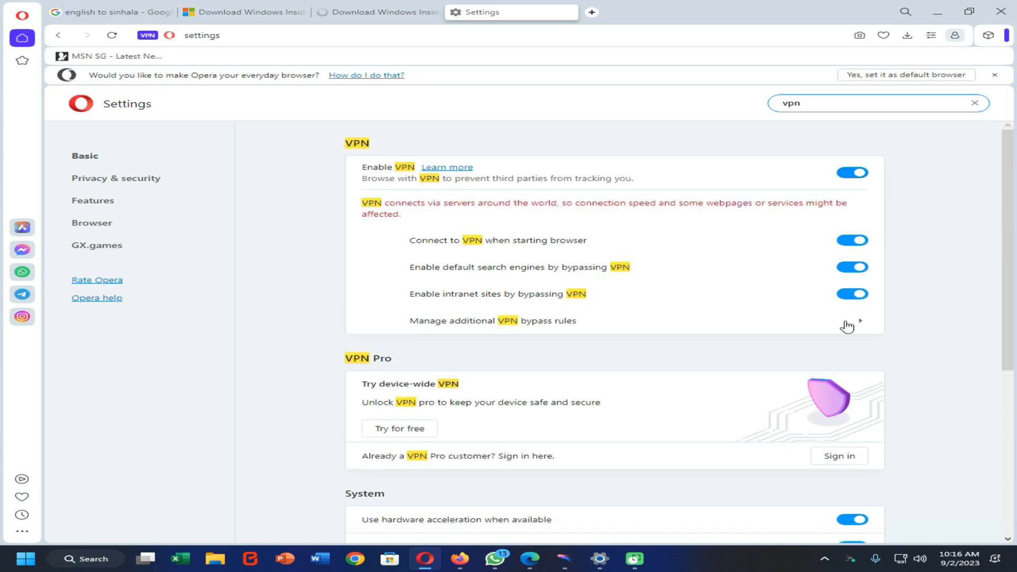
click(492, 320)
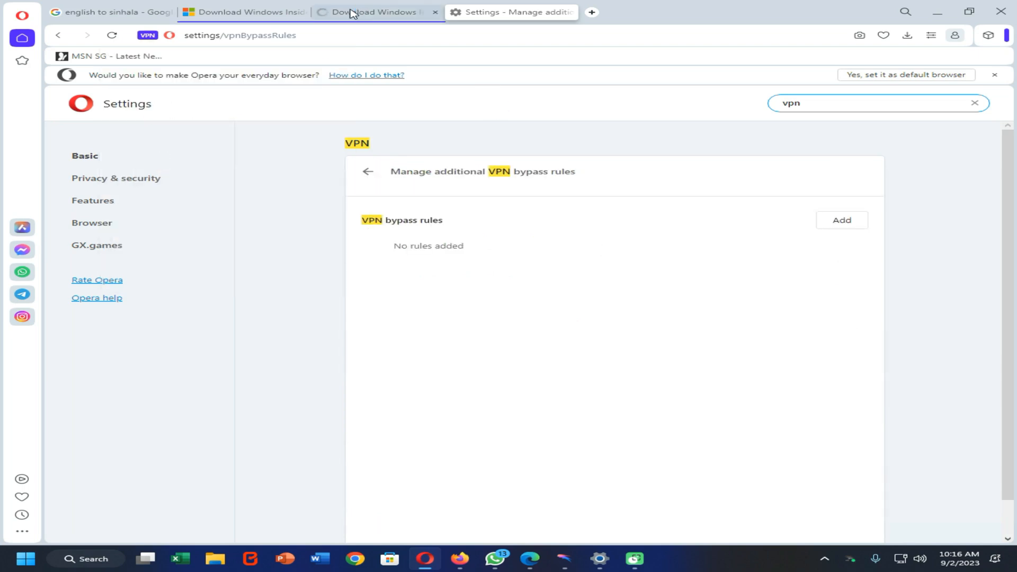
click(372, 13)
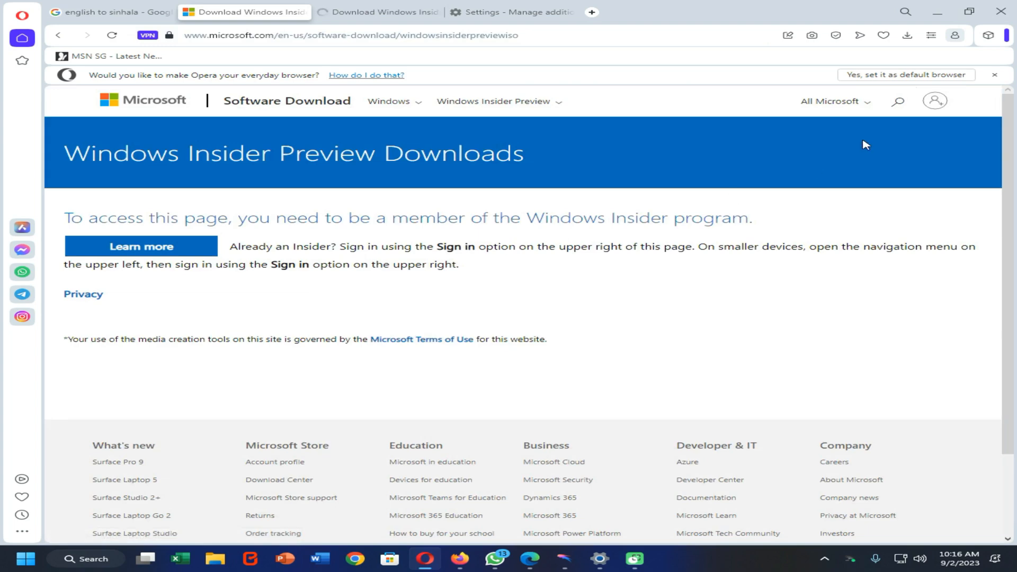
Step: Start a Microsoft sign-in, then return to the downloads page and its edition list
click(933, 101)
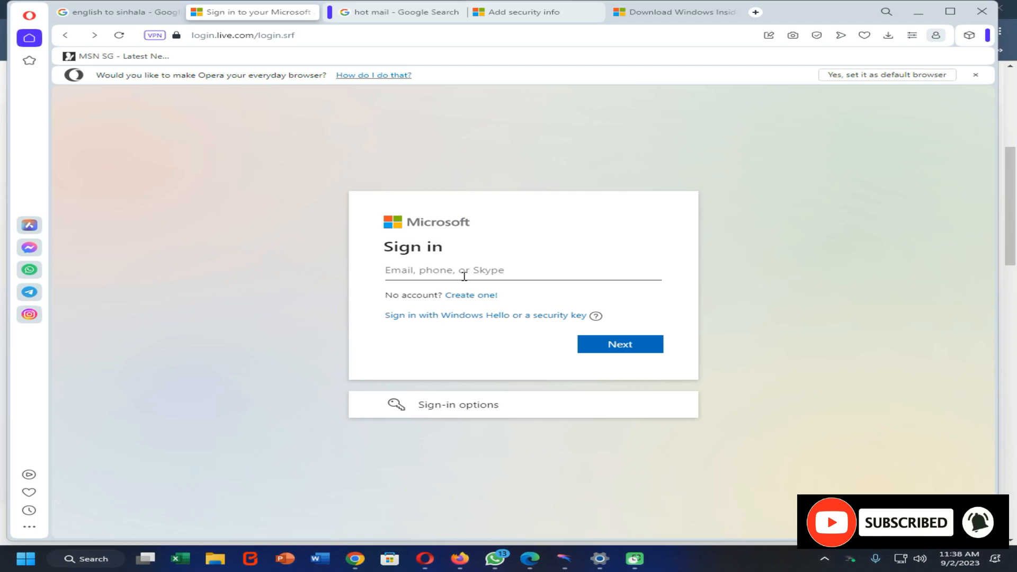
mouse_move(809, 453)
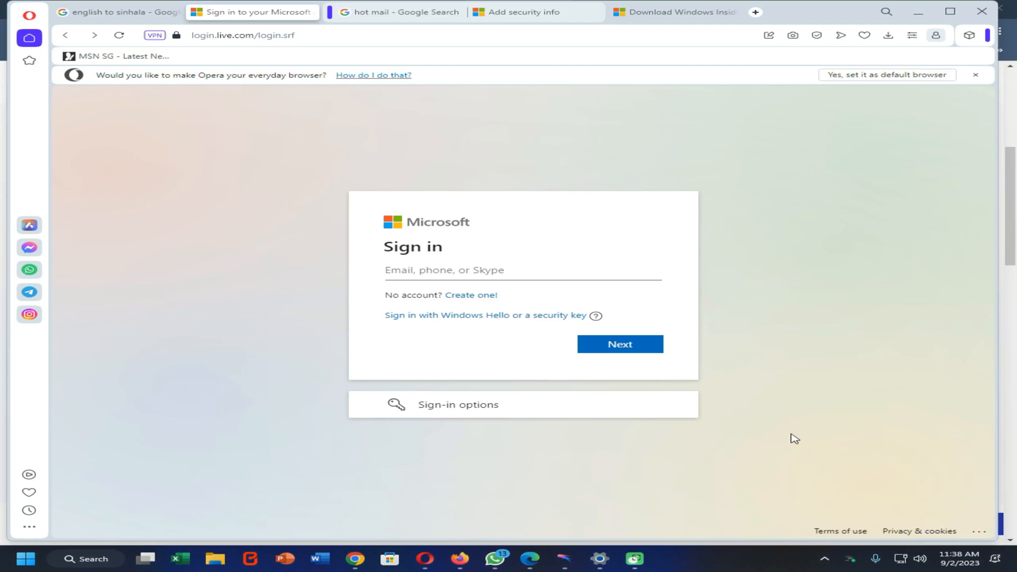
click(252, 11)
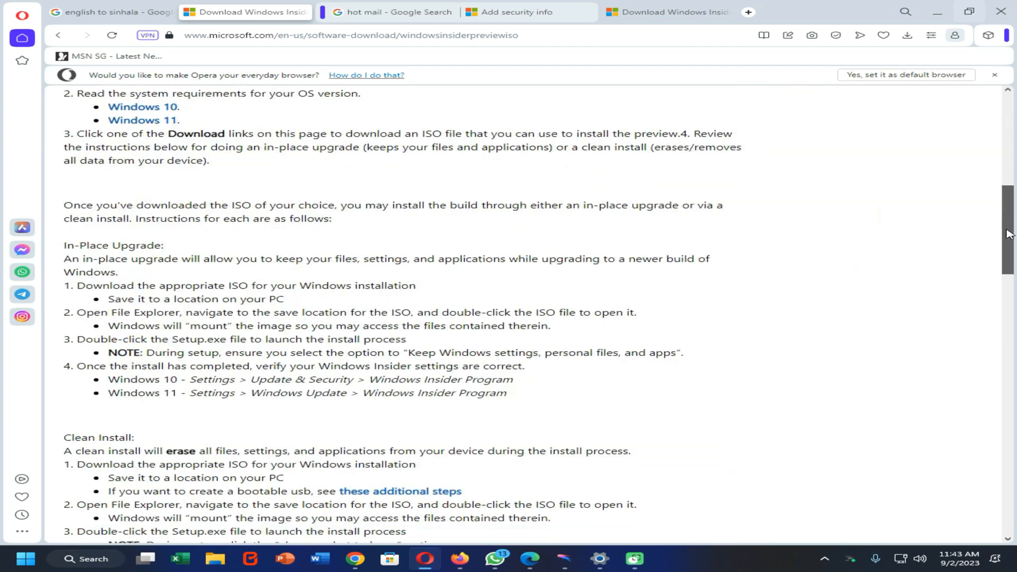
scroll(down, 3)
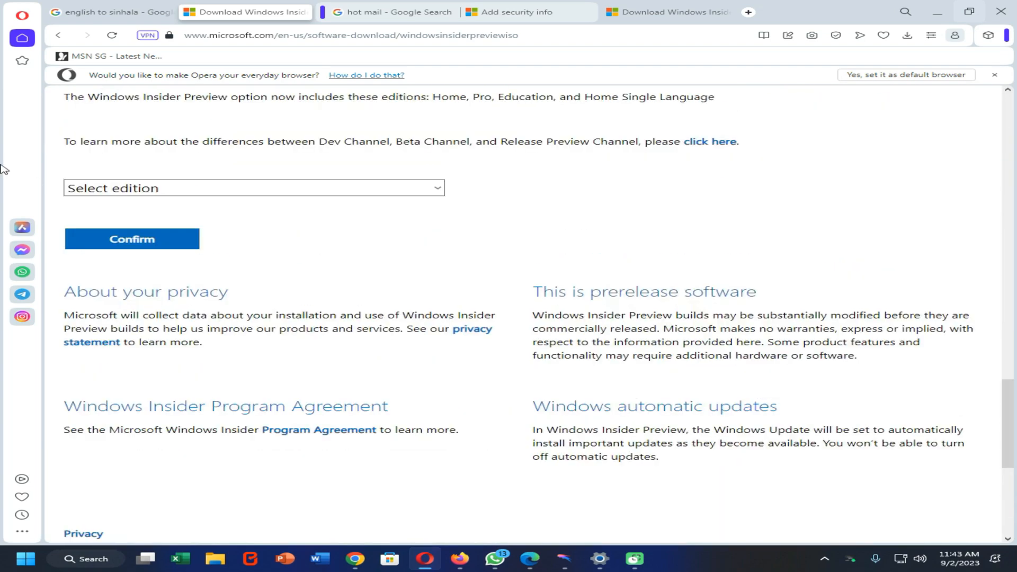
click(252, 189)
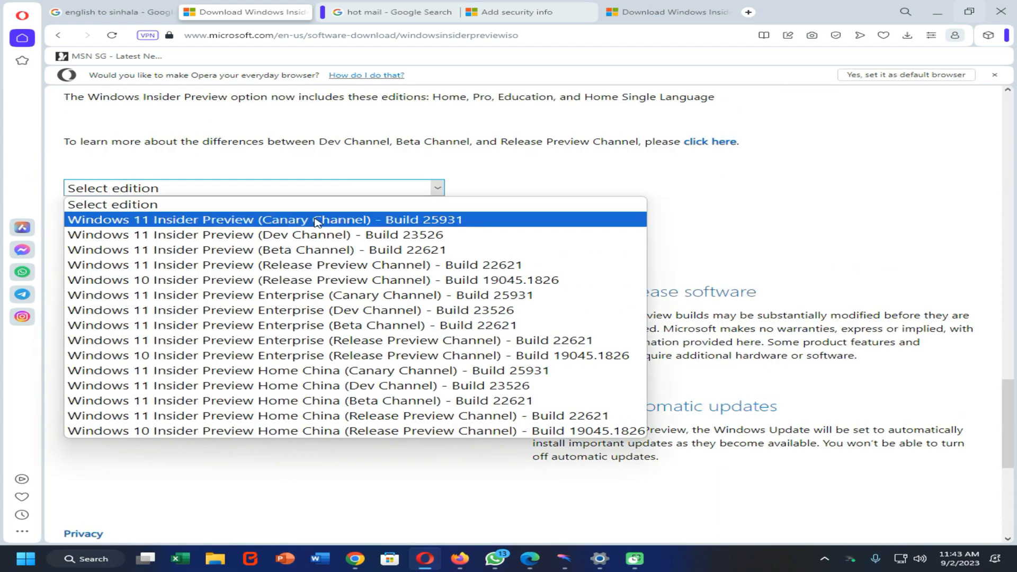
mouse_move(359, 313)
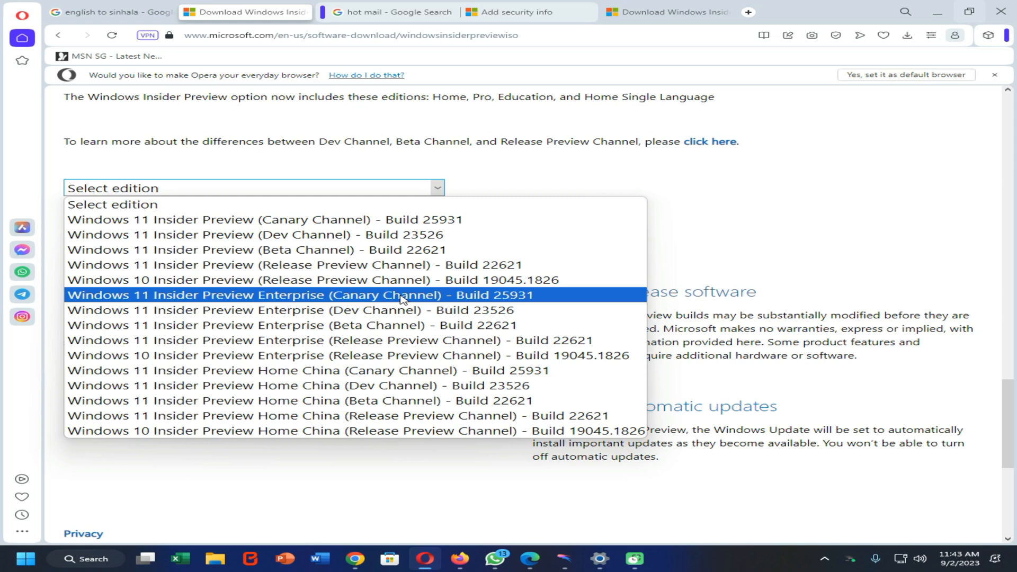
Step: Request Windows 11 Insider Preview Enterprise (Canary Channel) in English (United States)
click(300, 295)
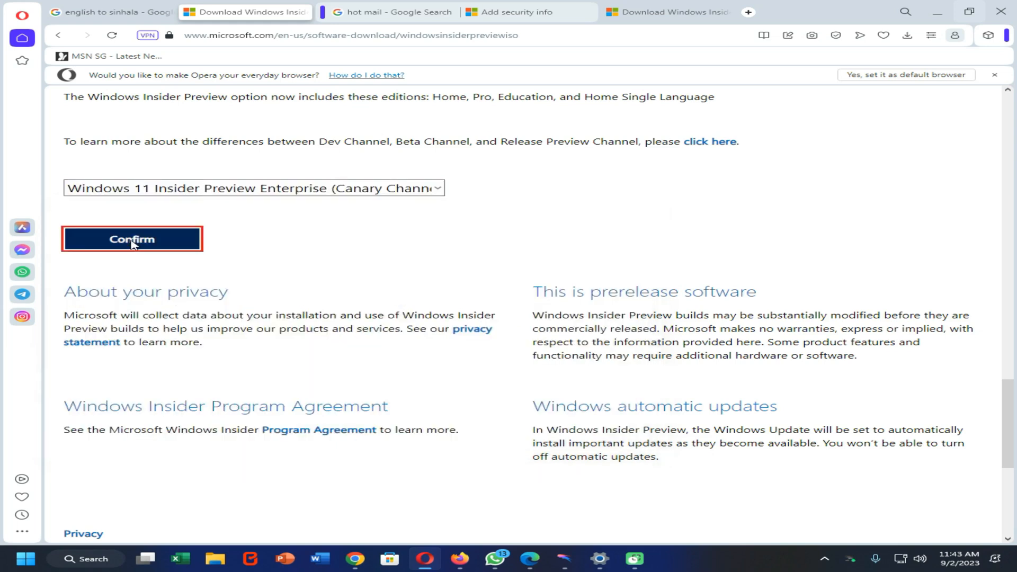
click(131, 240)
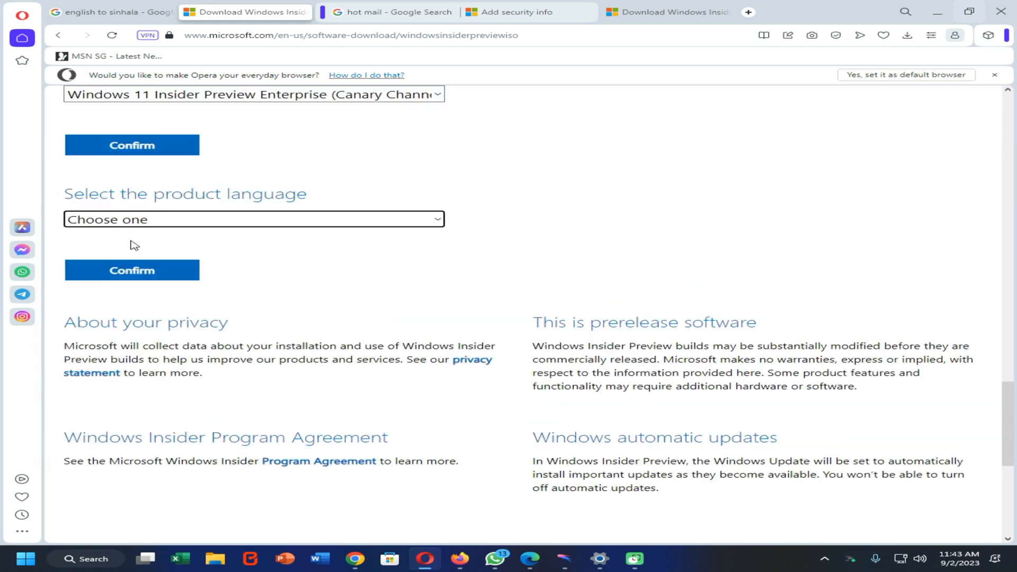
click(252, 219)
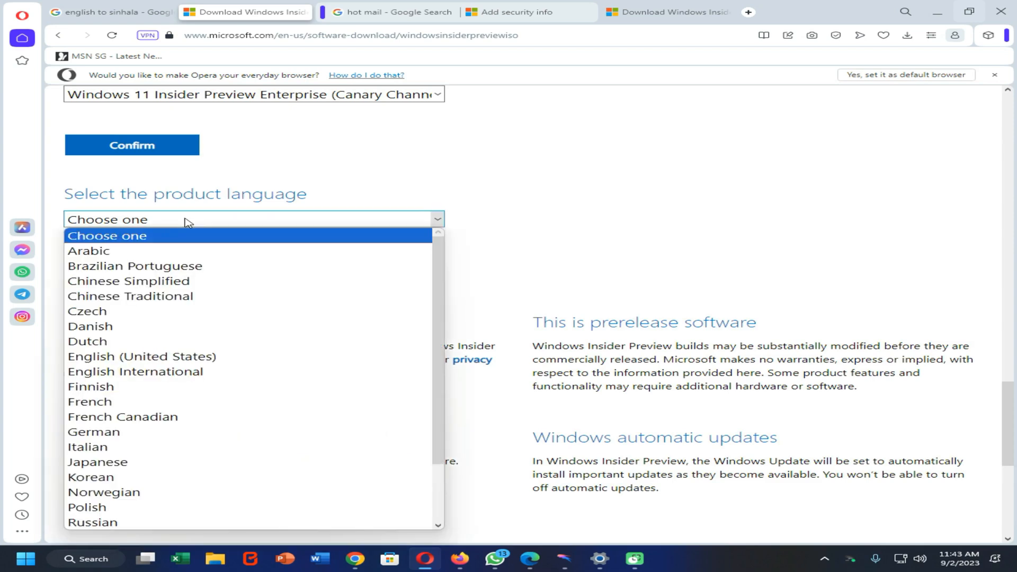
mouse_move(162, 357)
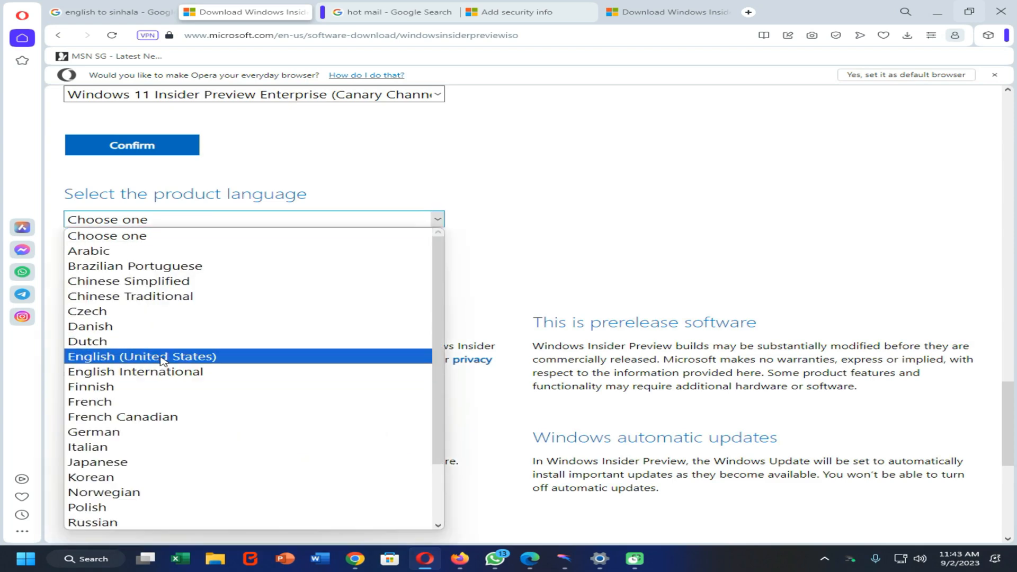
click(158, 356)
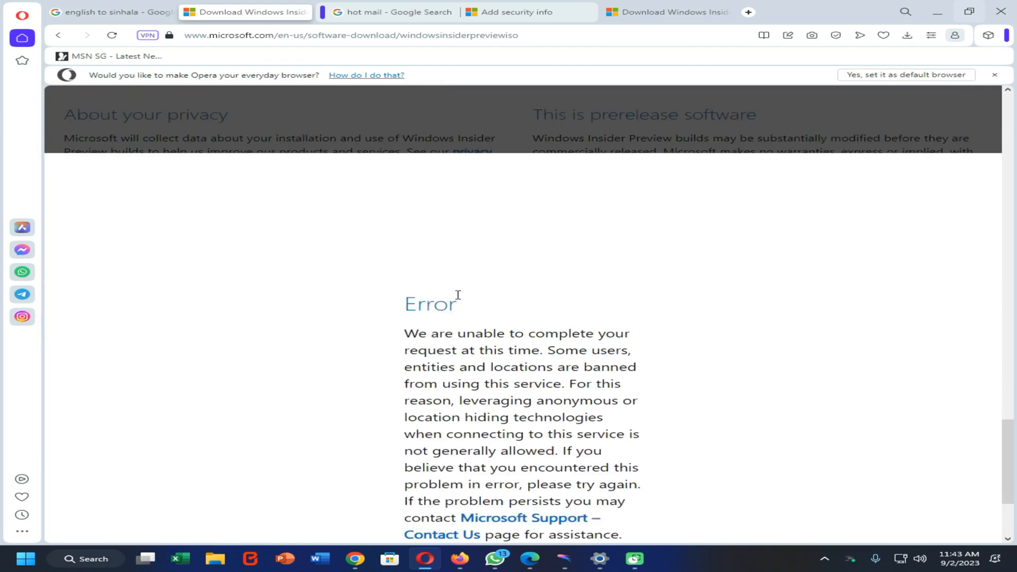
mouse_move(527, 373)
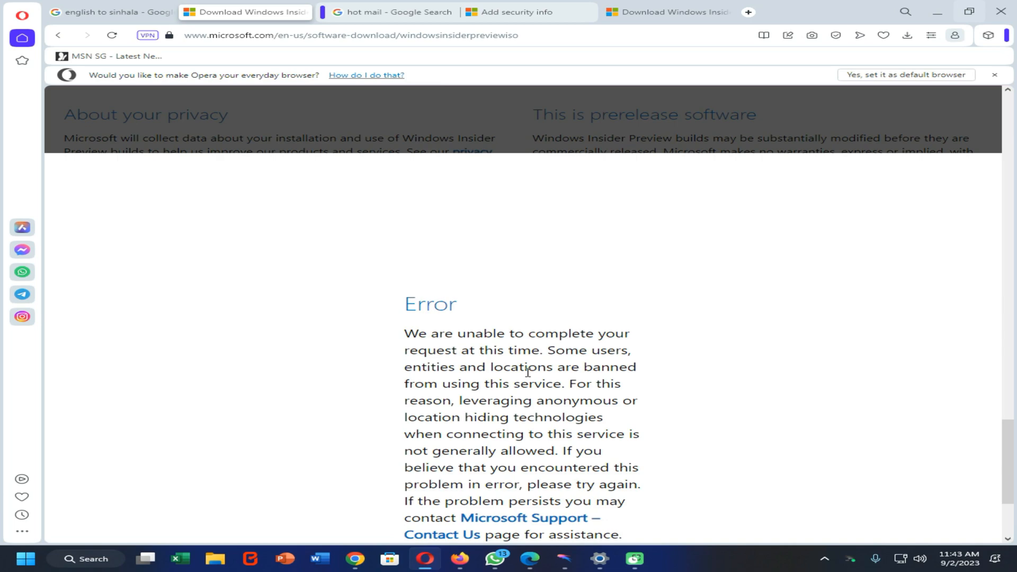
mouse_move(526, 333)
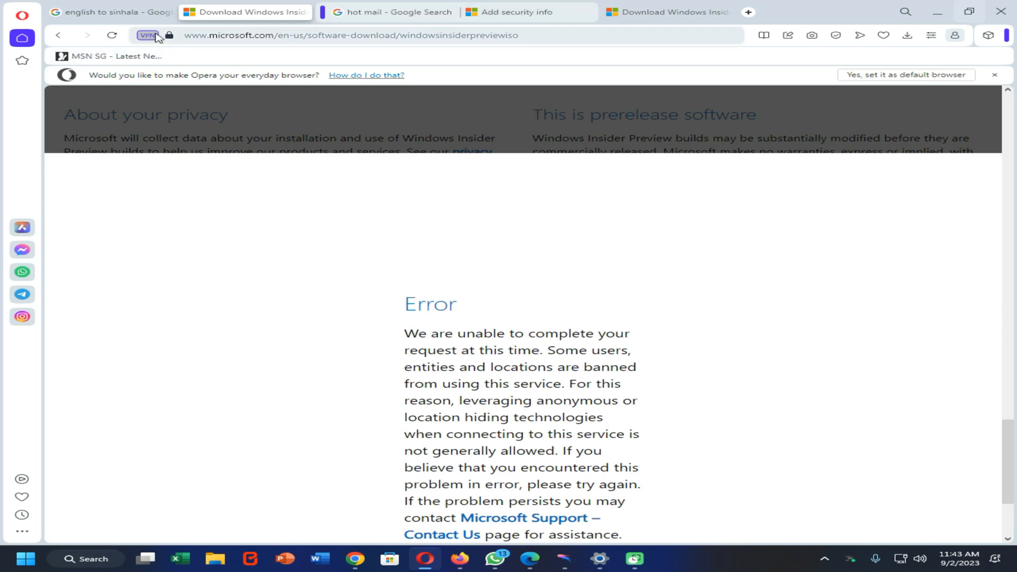
Step: Bring up Opera's VPN panel with its free locations list (Optimal, Americas, Asia, Europe)
click(148, 36)
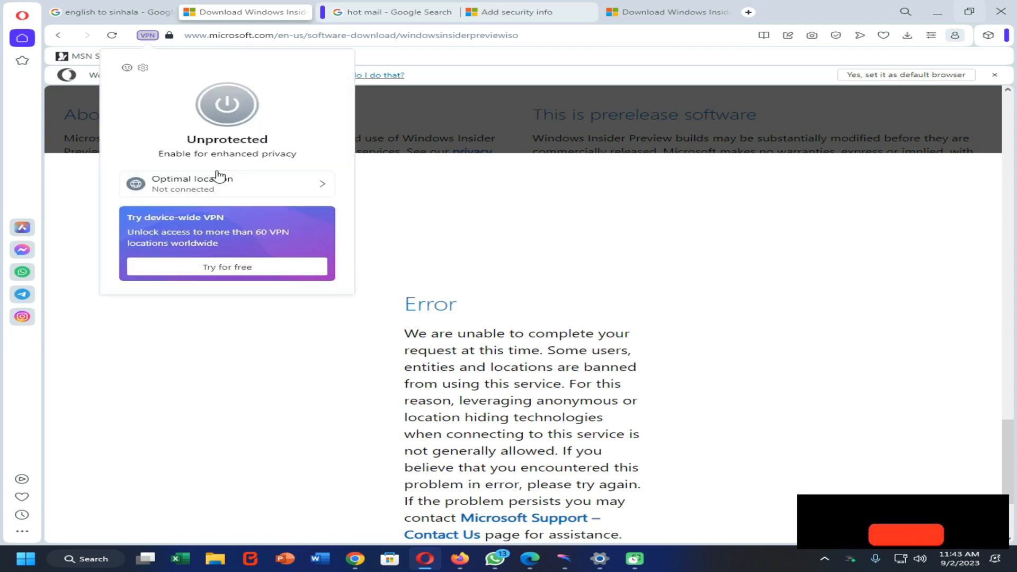
click(227, 184)
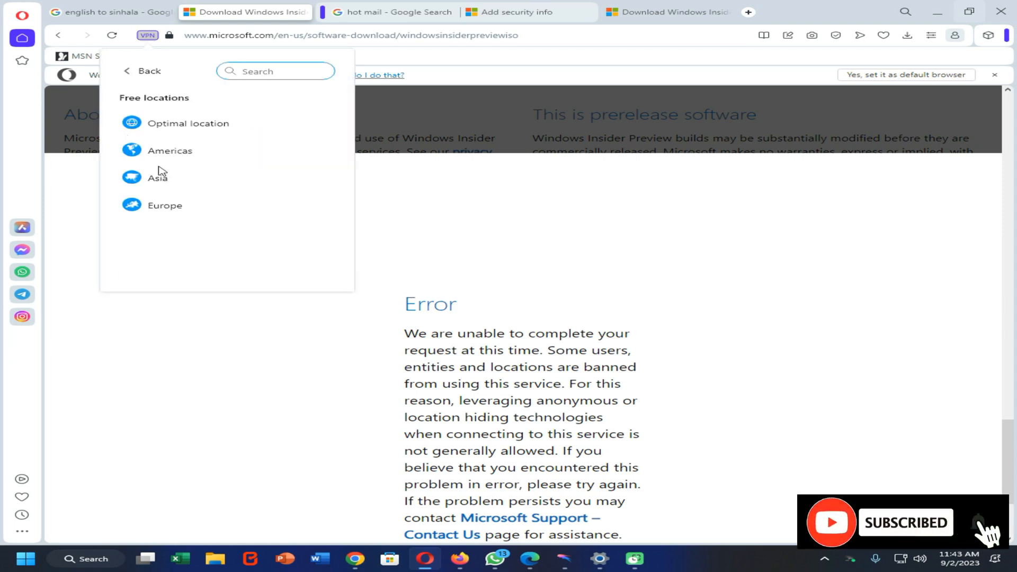
mouse_move(183, 154)
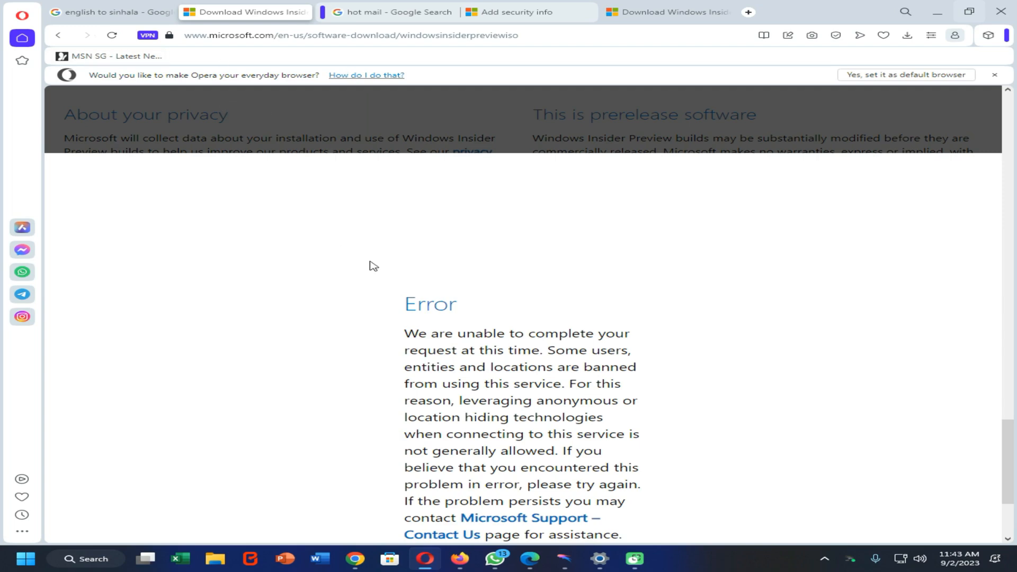
mouse_move(108, 52)
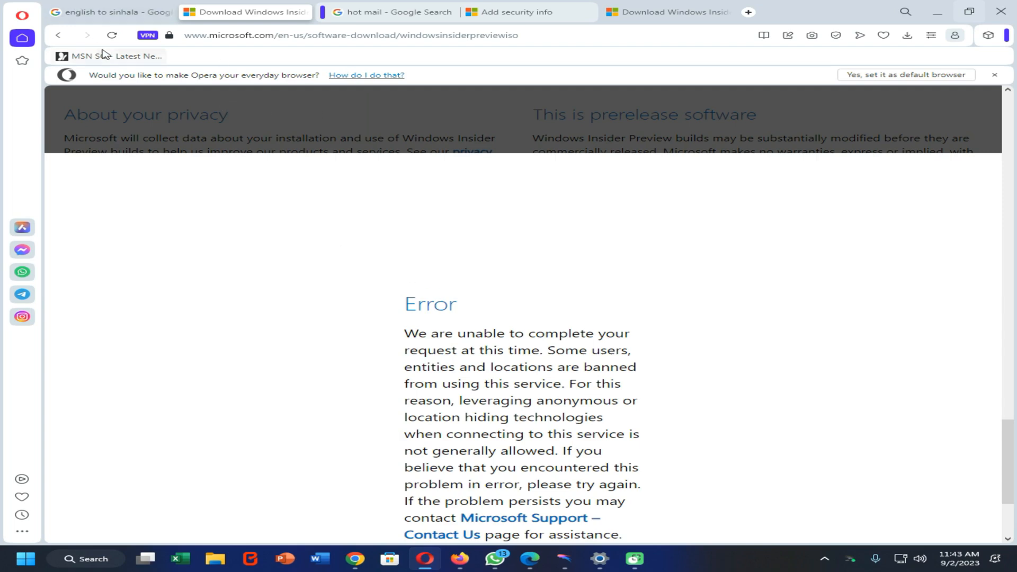
Step: Re-request Enterprise Canary in English (US) and copy the 64-bit Build 25931 link
click(112, 36)
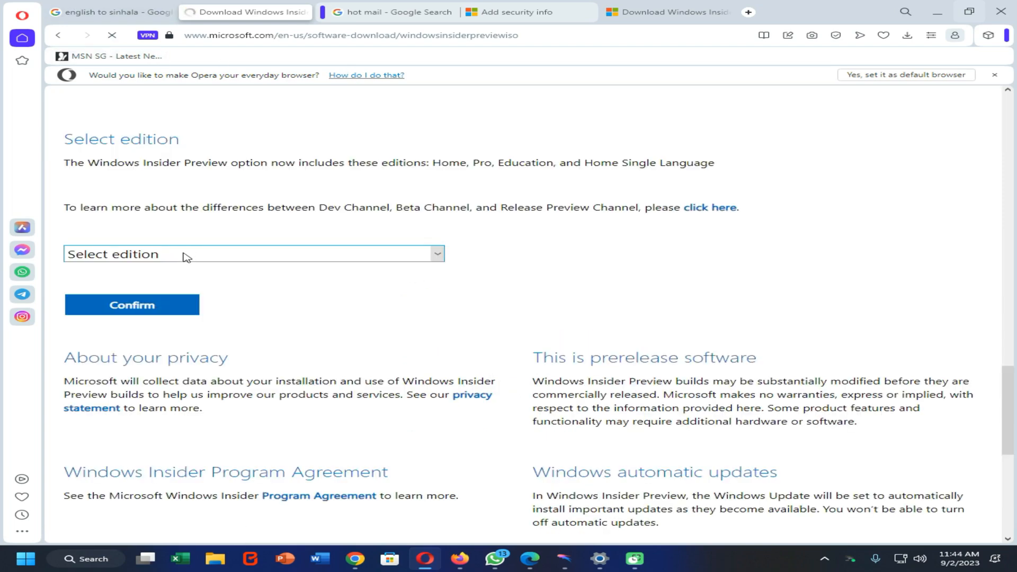
click(252, 254)
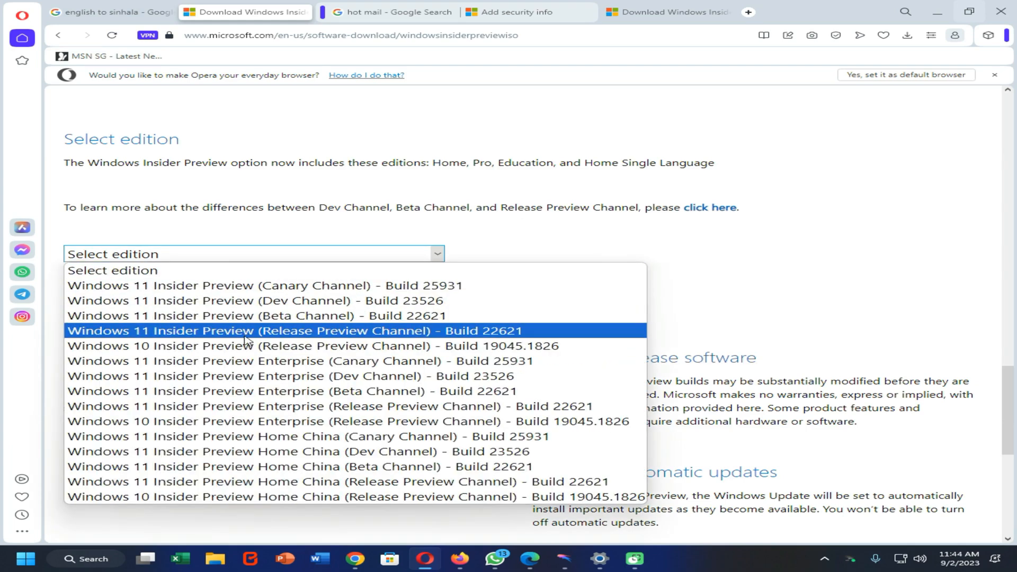
mouse_move(452, 355)
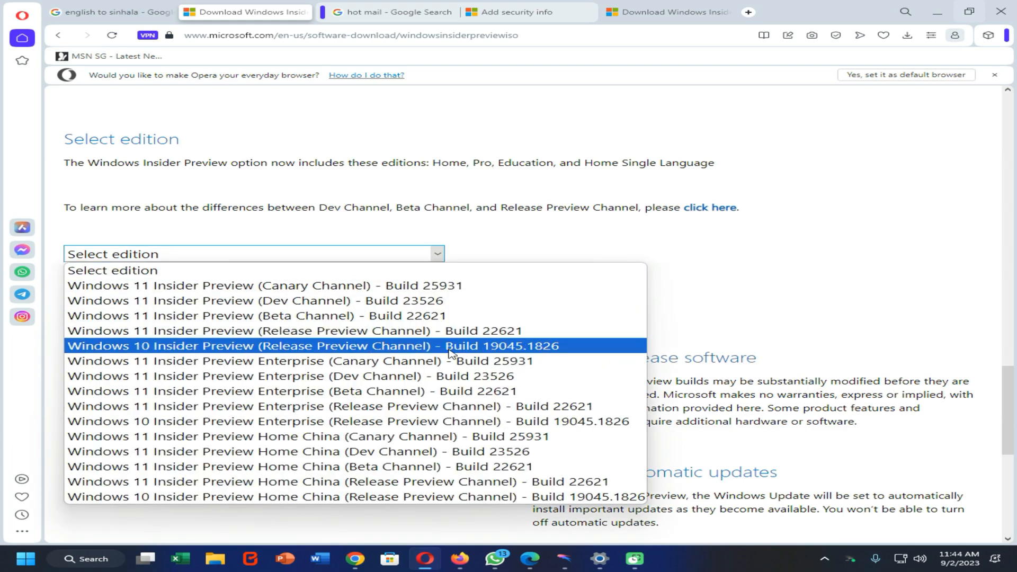
mouse_move(451, 367)
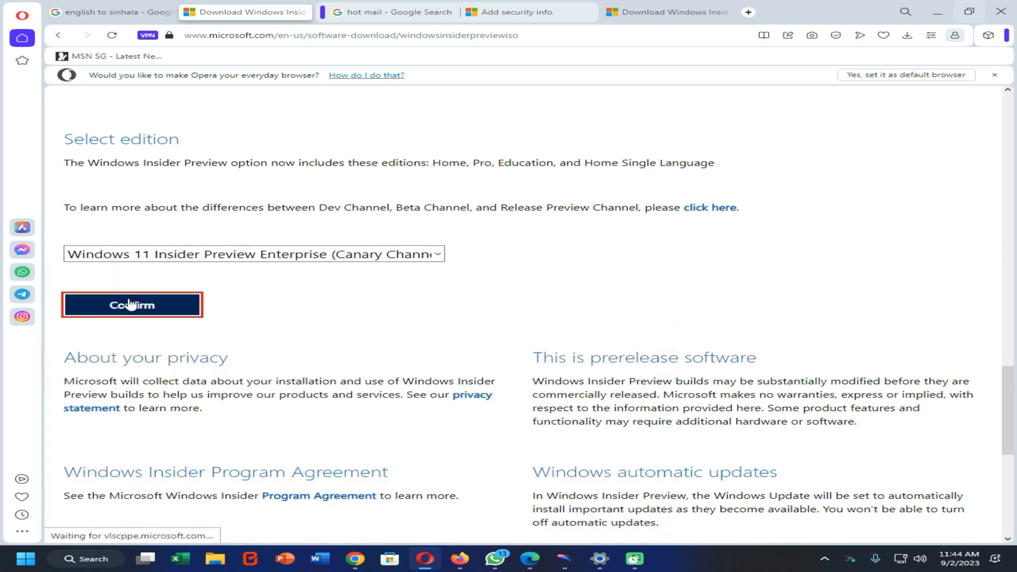
click(132, 305)
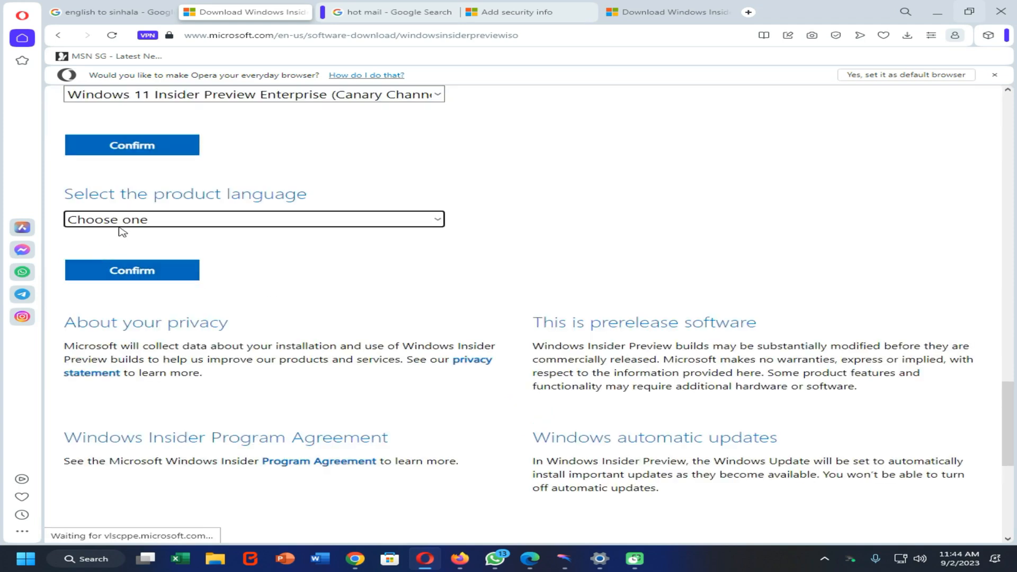
click(252, 219)
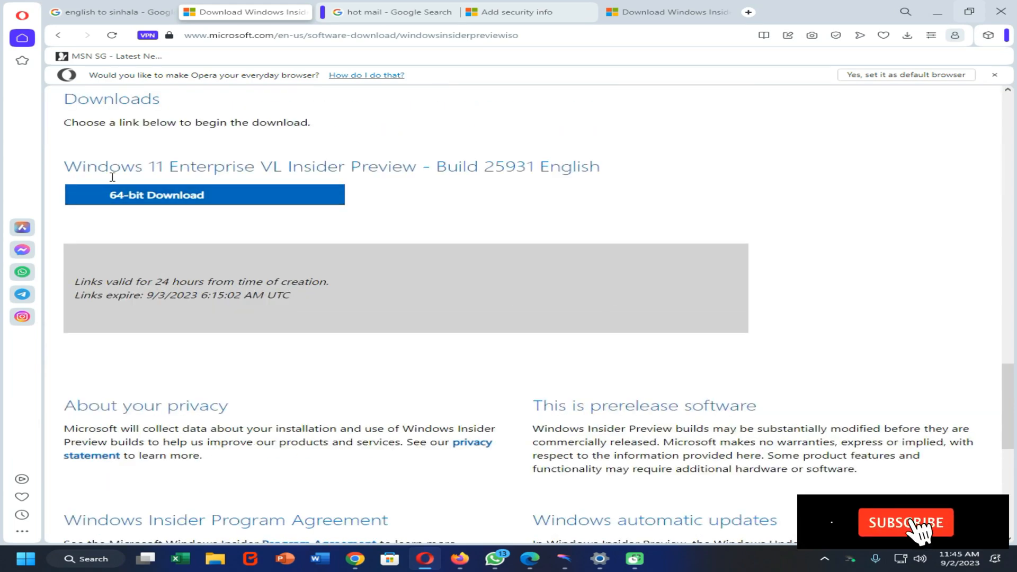
right_click(161, 195)
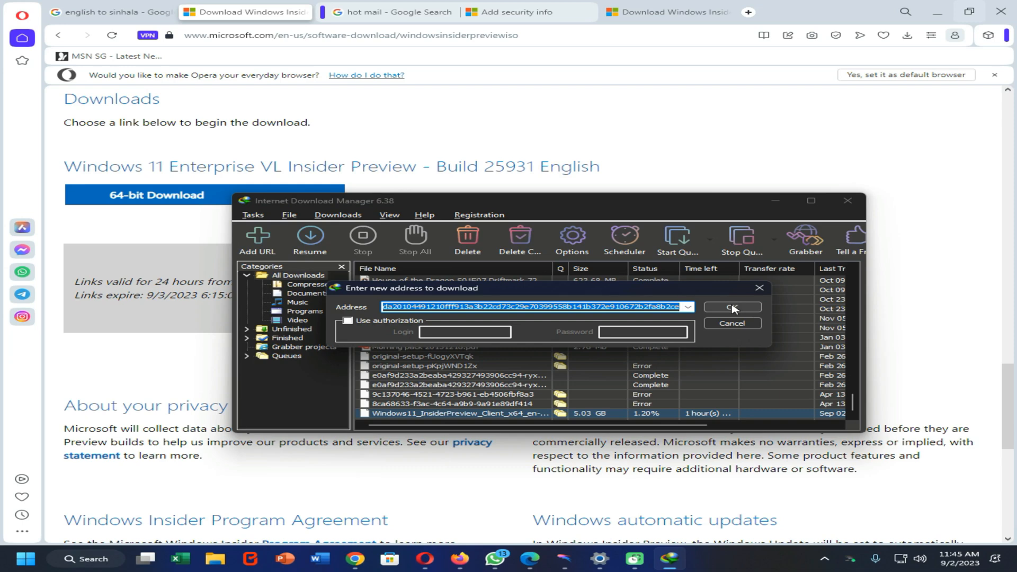
Step: Add the copied URL in IDM and start downloading the 4.92 GB Enterprise VL ISO
click(732, 307)
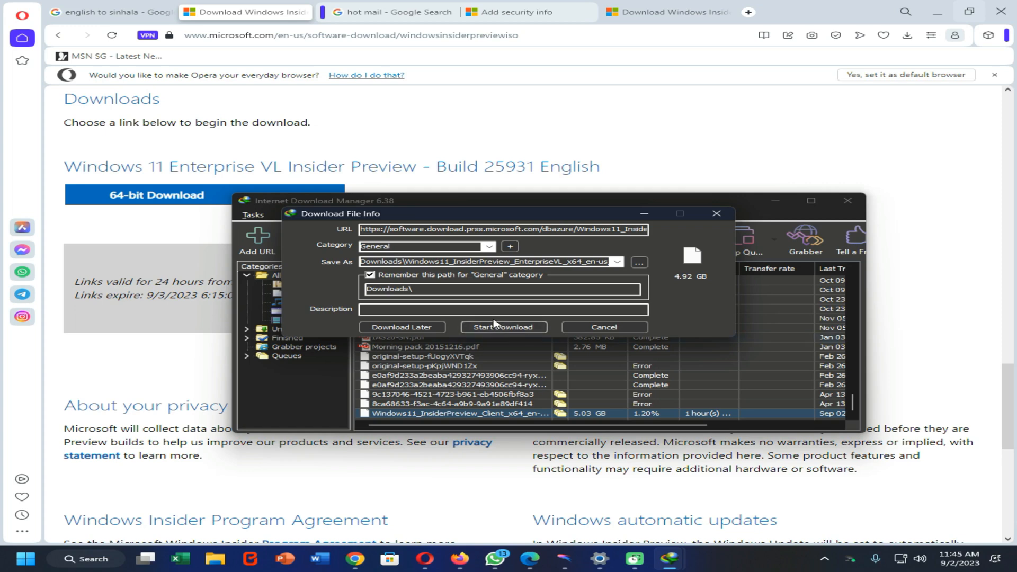
click(504, 327)
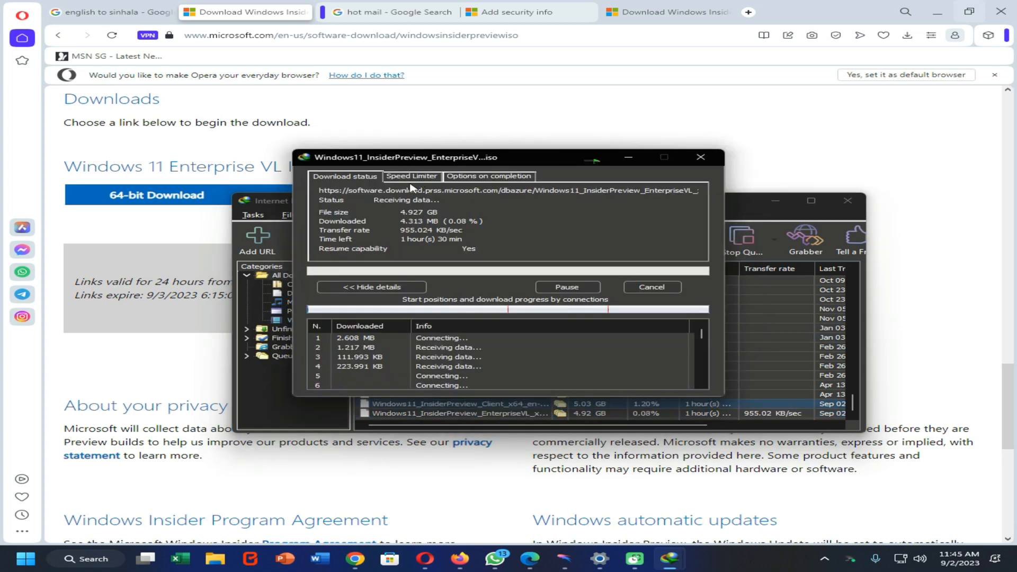